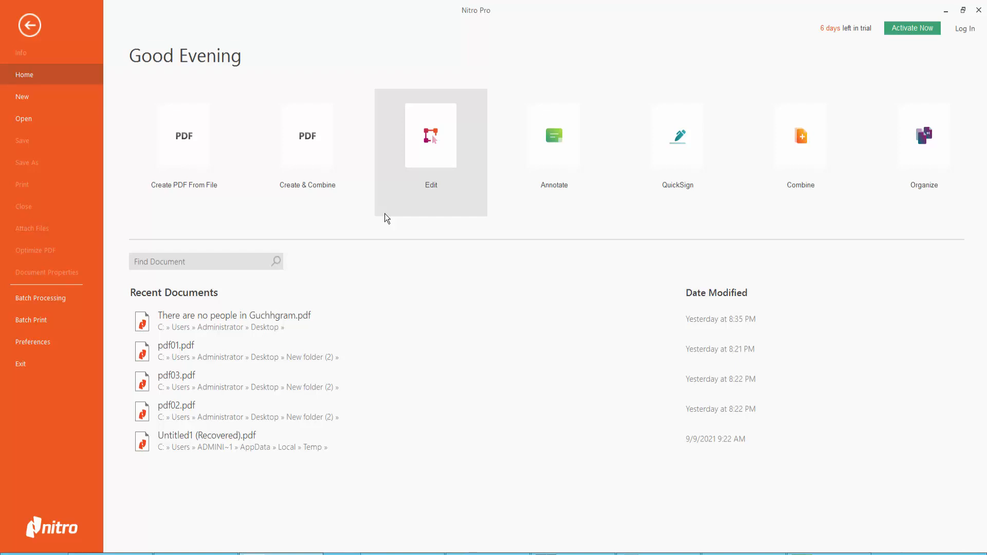
mouse_move(372, 222)
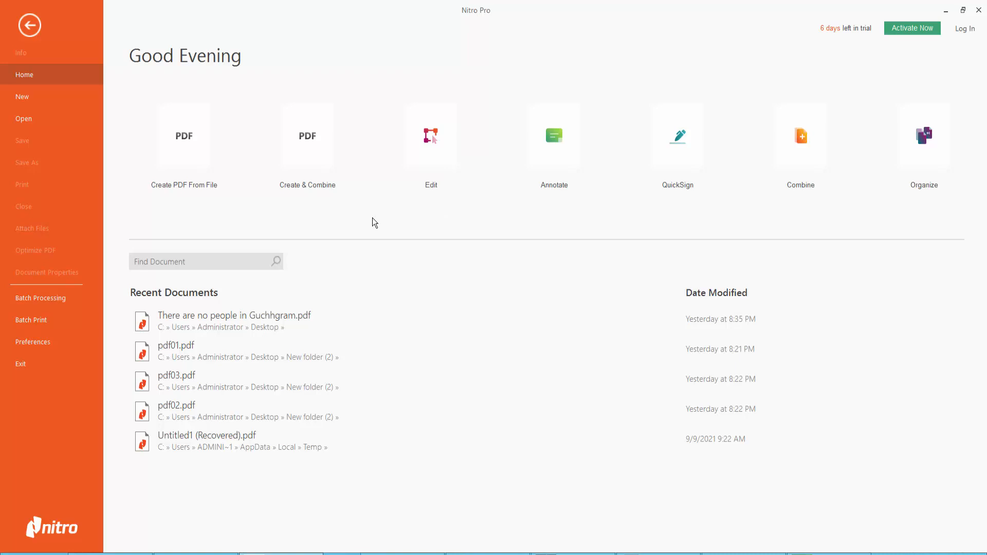
mouse_move(460, 25)
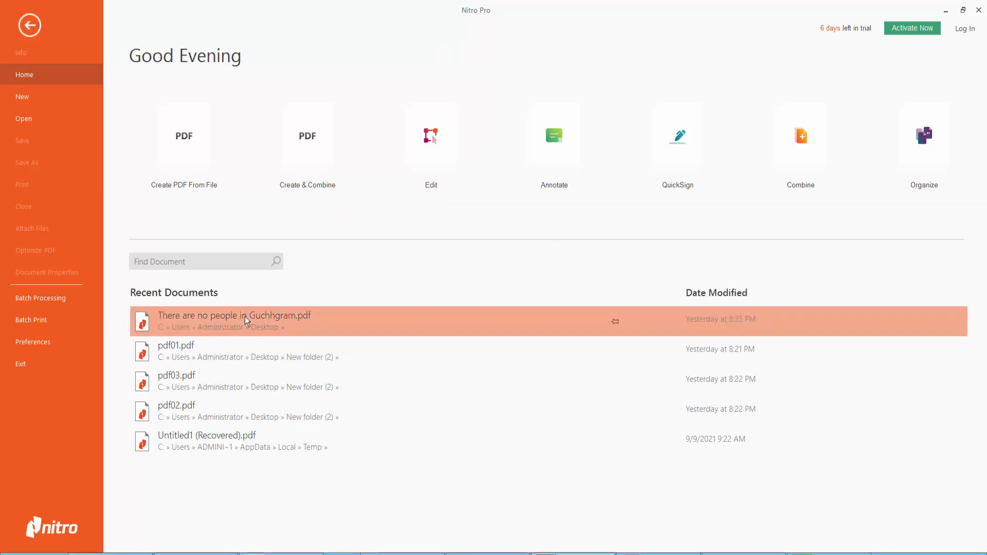
Load the Guchhgram article PDF and reach the Bates Number choices under Page Layout.
double_click(235, 316)
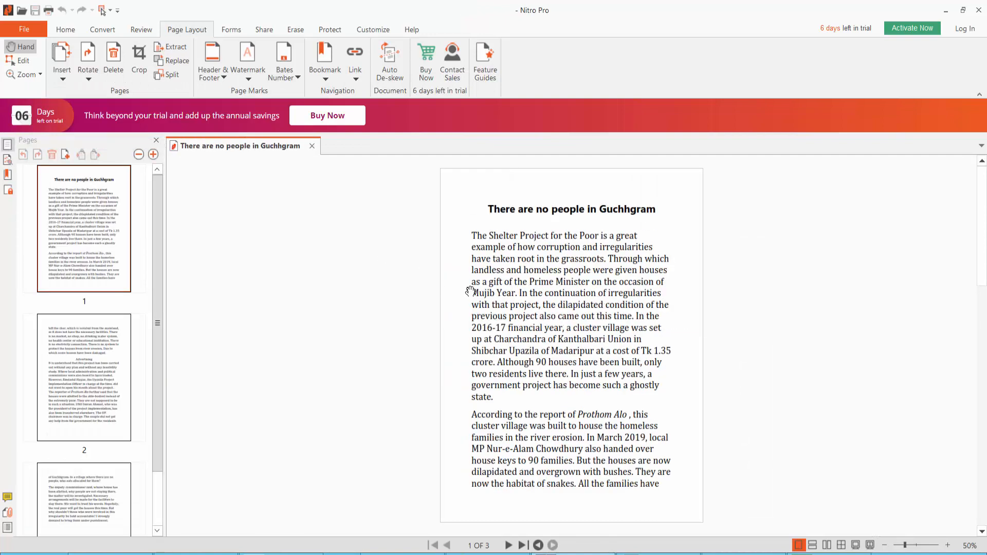
left_click(65, 29)
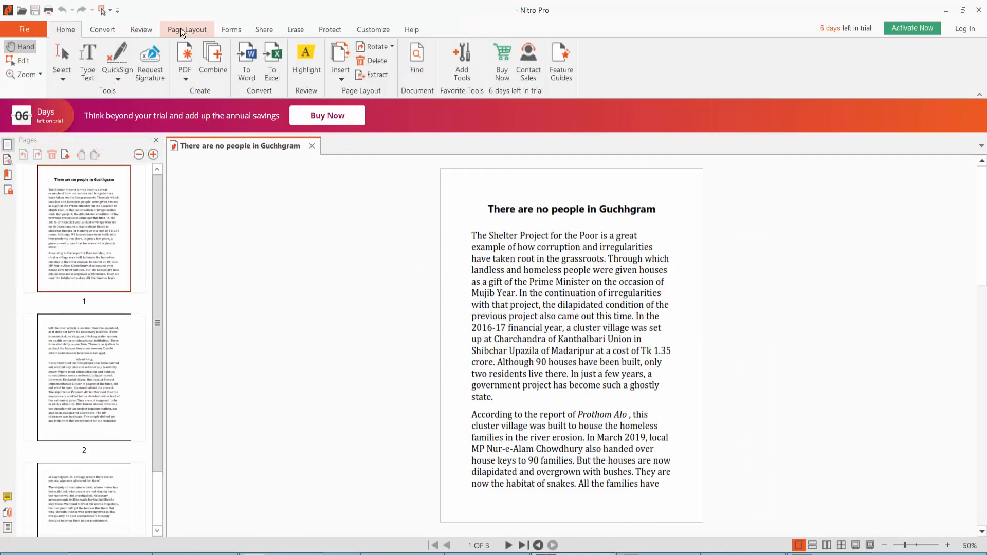
left_click(186, 29)
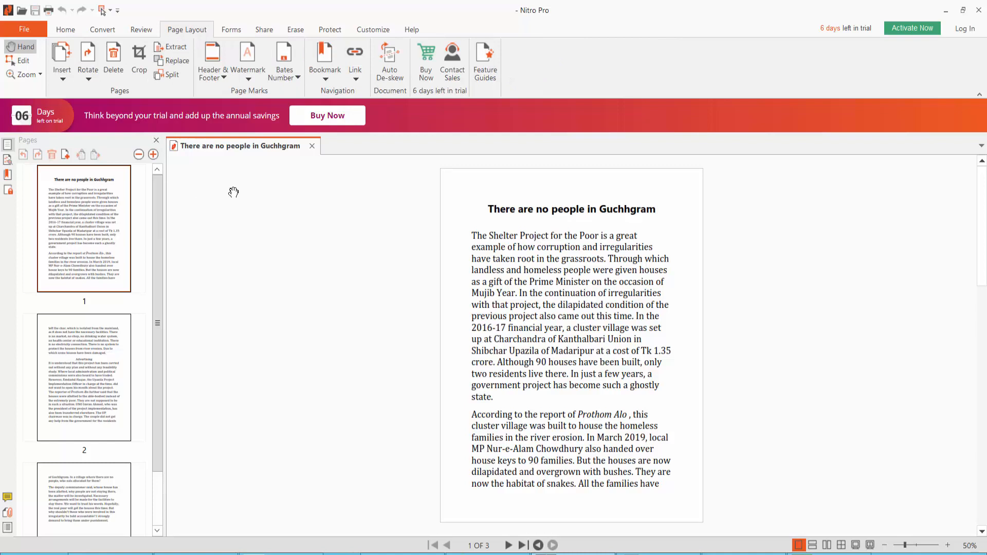
left_click(284, 60)
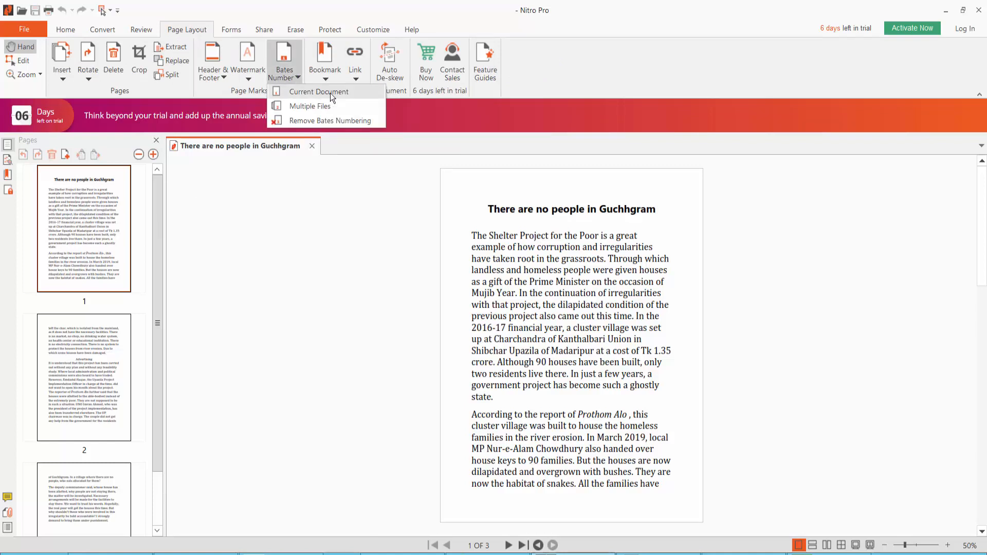
Start Bates numbering for the current document with the starting number 01.
left_click(319, 91)
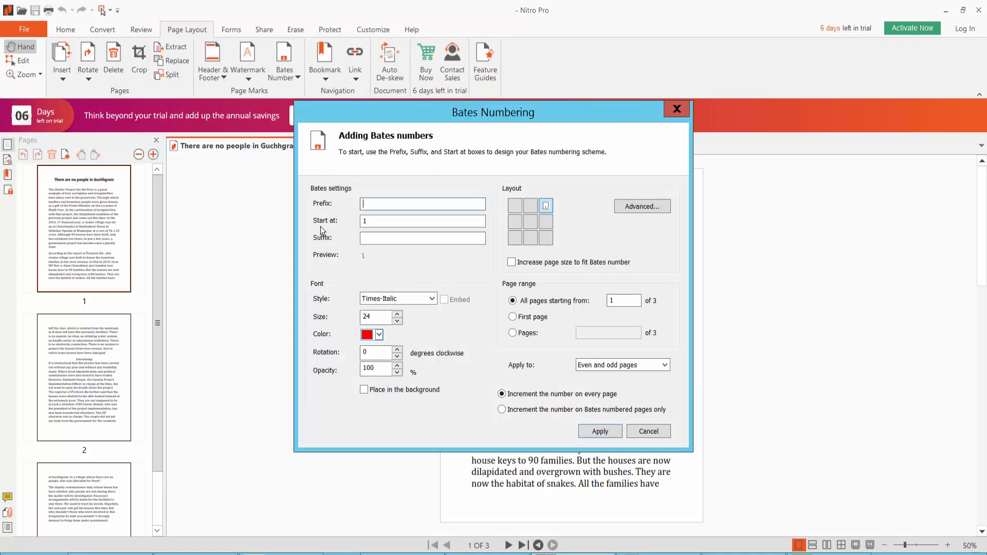
left_click(423, 220)
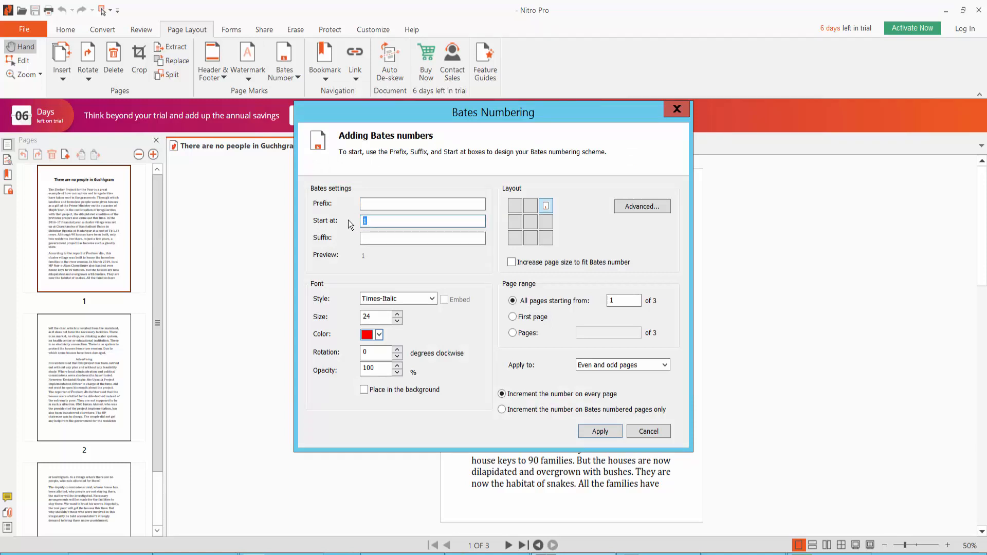
type("0")
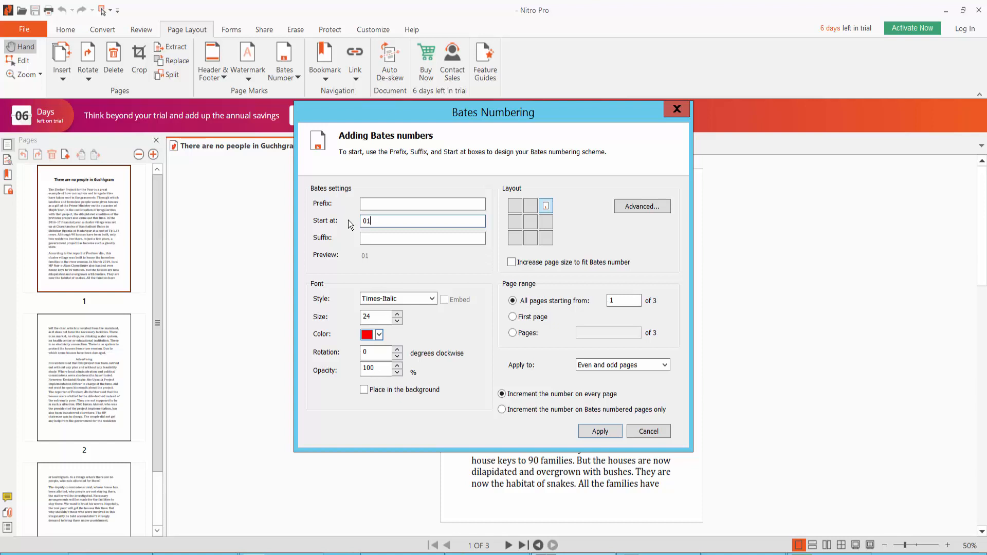
Set the number style to Times-BoldItalic at size 36.
left_click(397, 299)
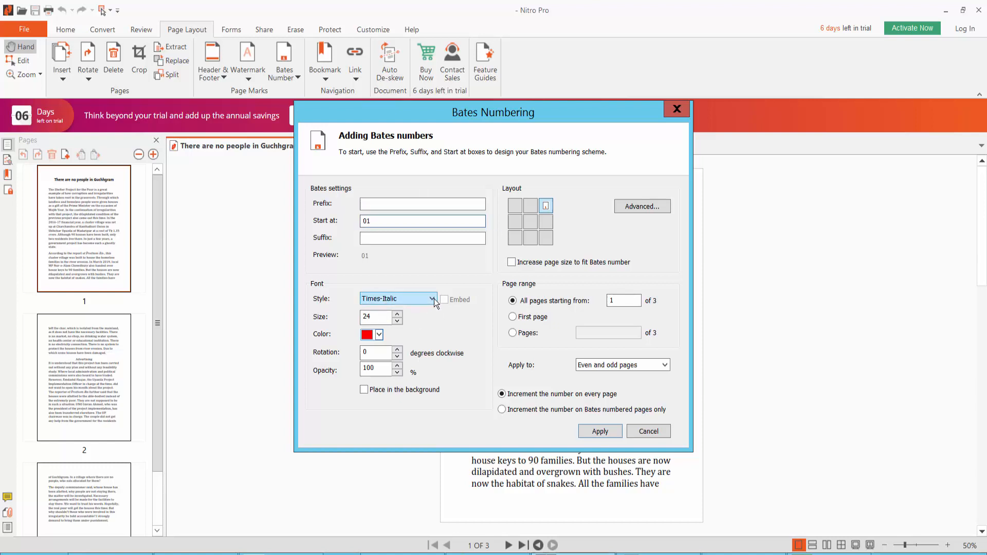
left_click(433, 298)
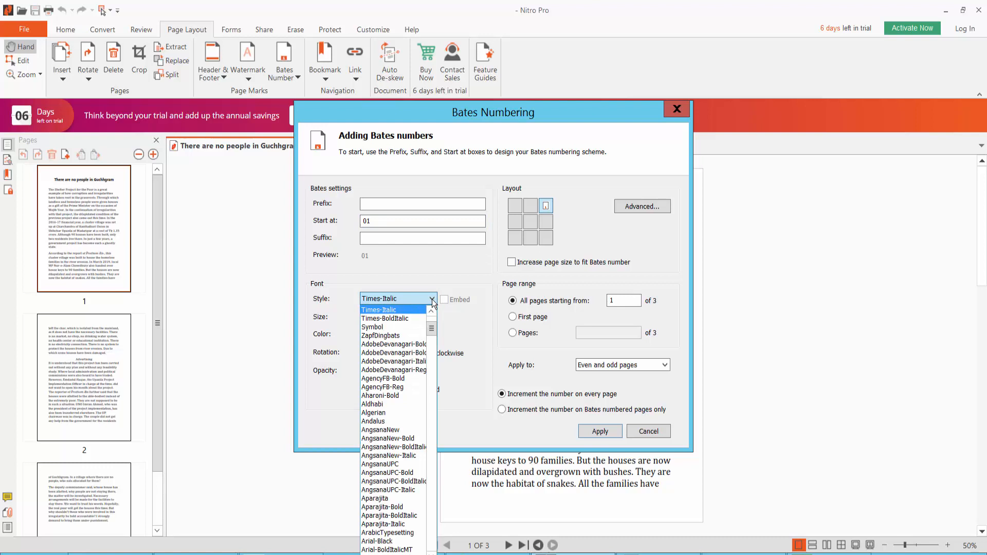
mouse_move(386, 327)
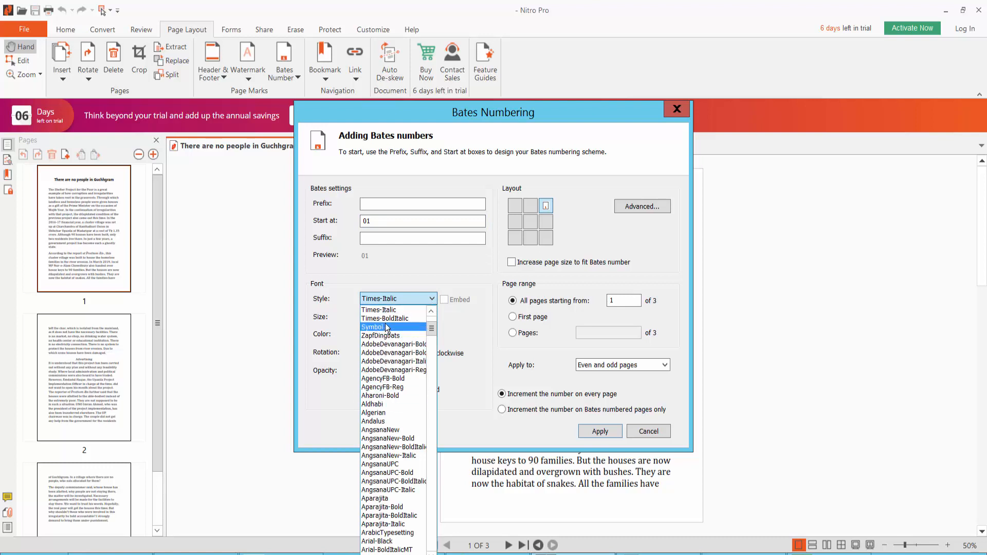
left_click(385, 319)
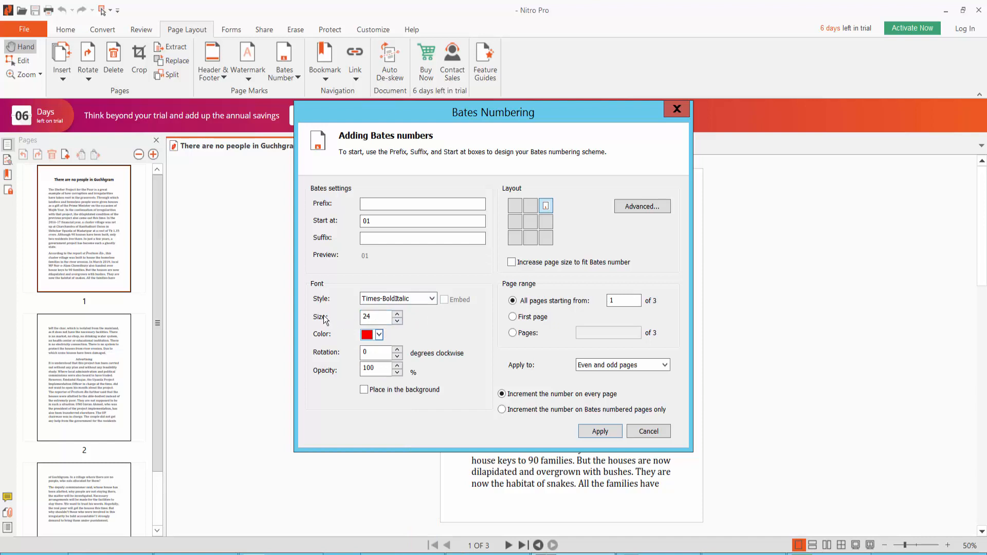
triple_click(374, 316)
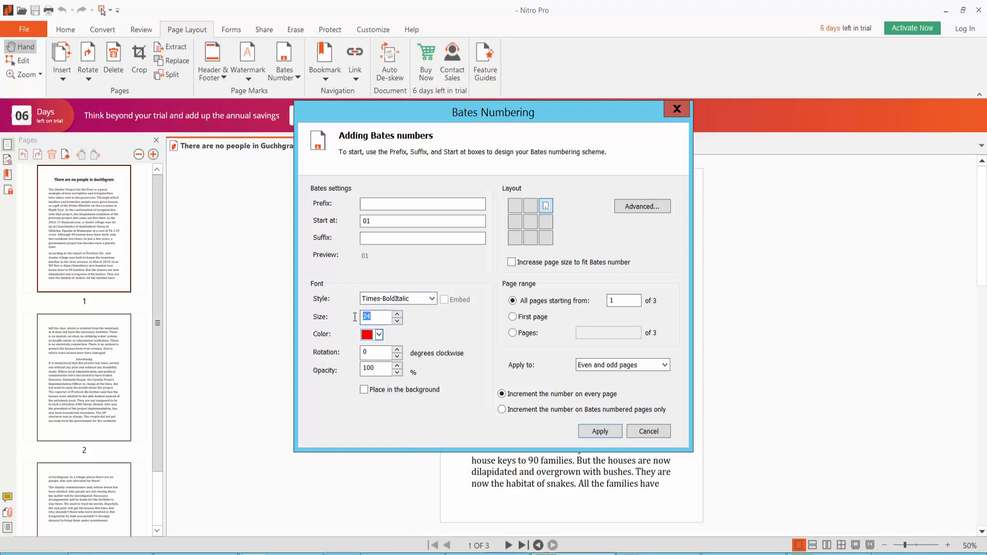
type("36")
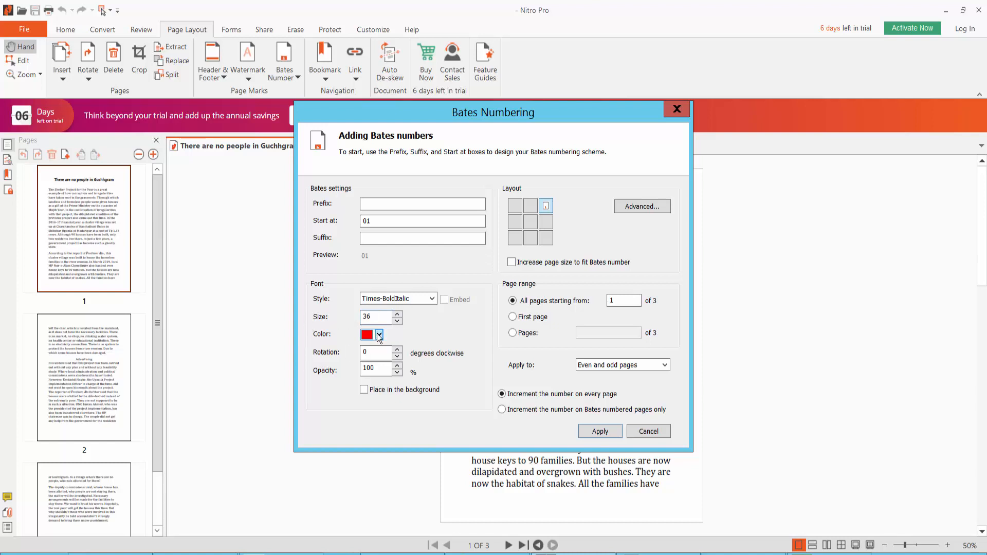
Make the Bates number colour black and keep the page range on All pages.
left_click(380, 334)
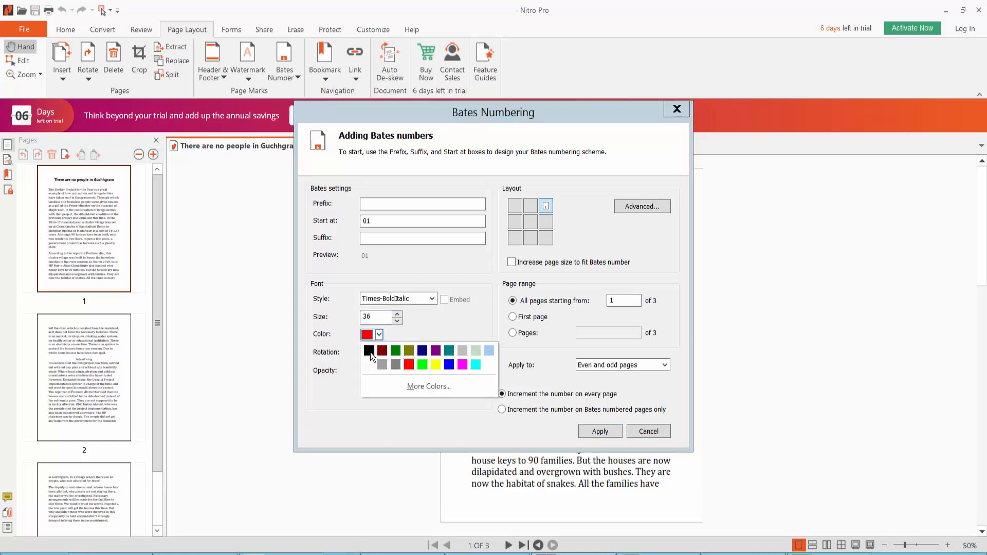
left_click(368, 350)
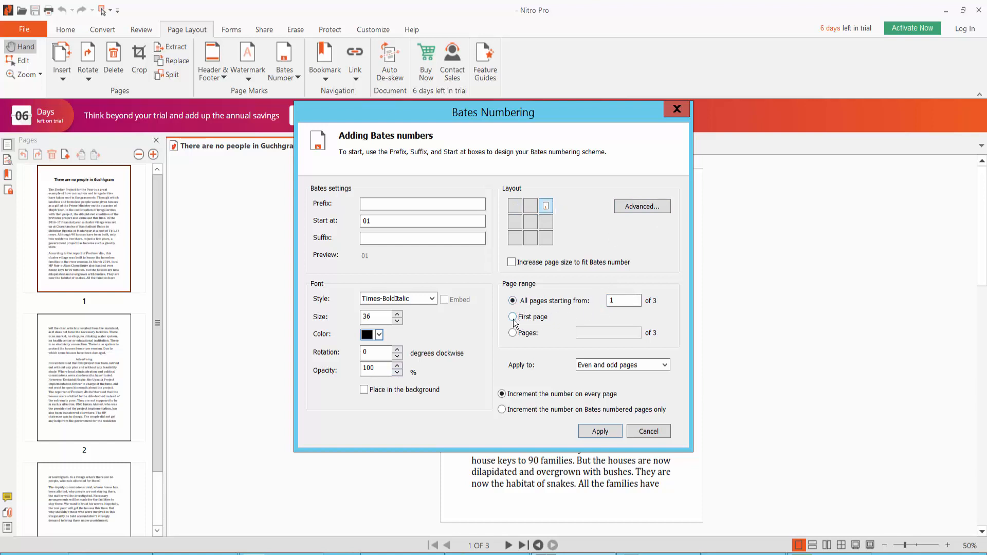
left_click(513, 332)
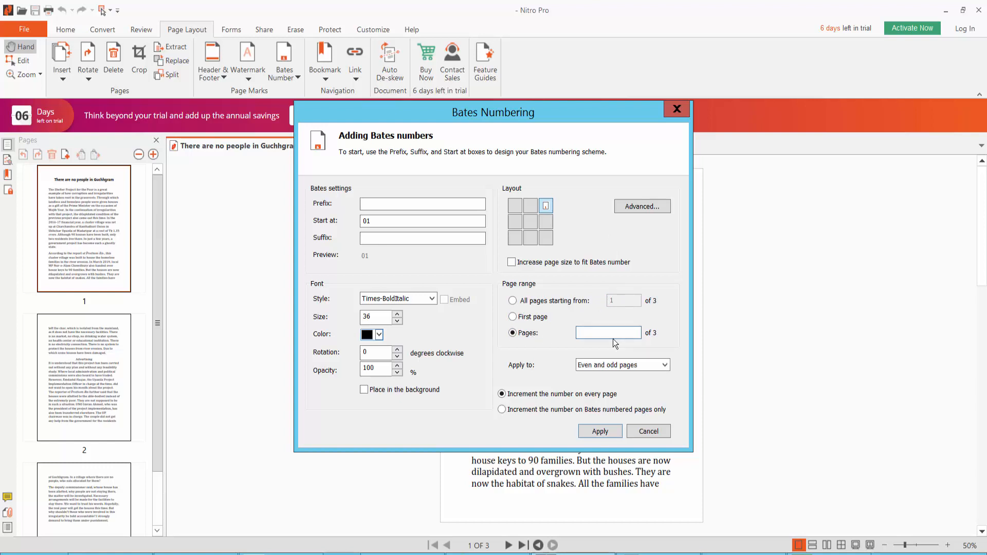
left_click(512, 300)
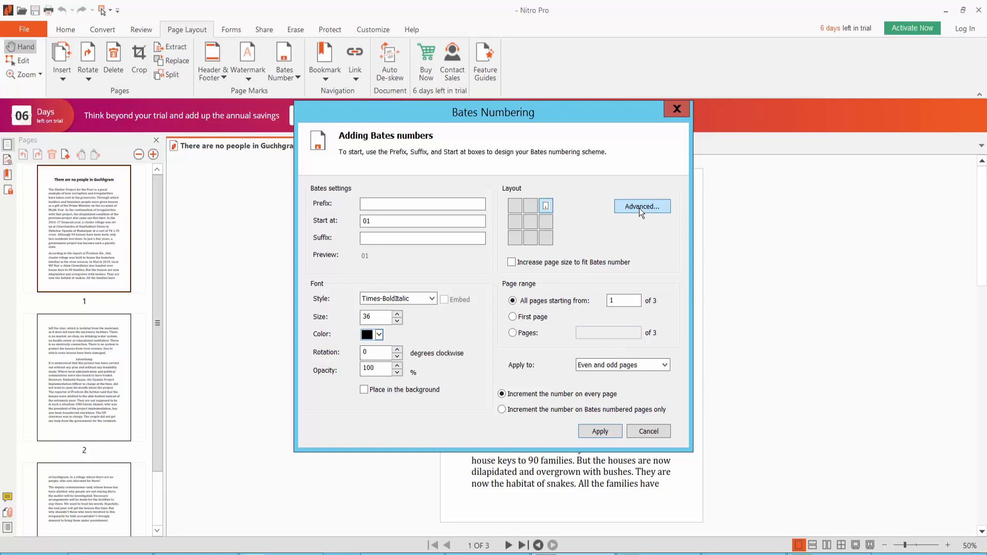
In Advanced settings, review the margins and position the number at the top-left cell.
left_click(641, 207)
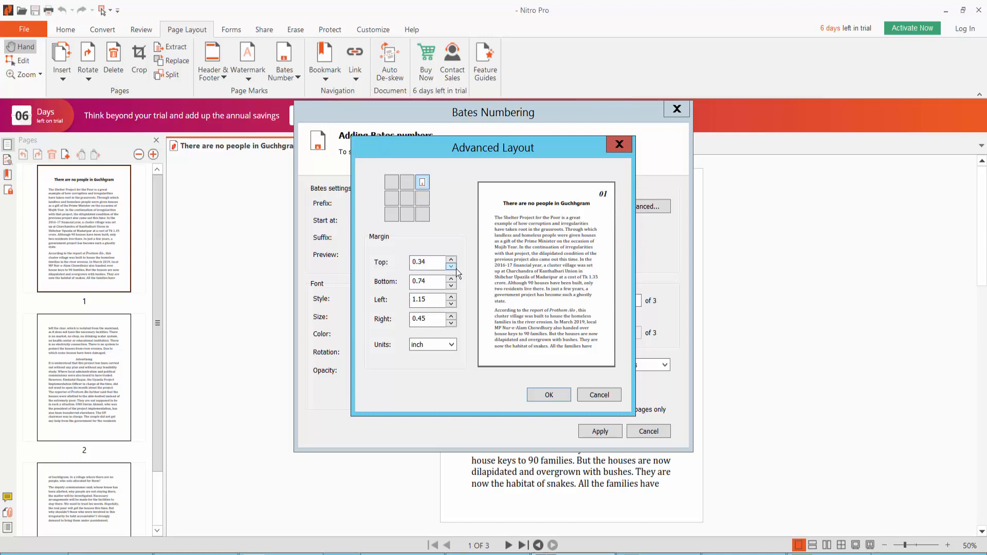
left_click(451, 265)
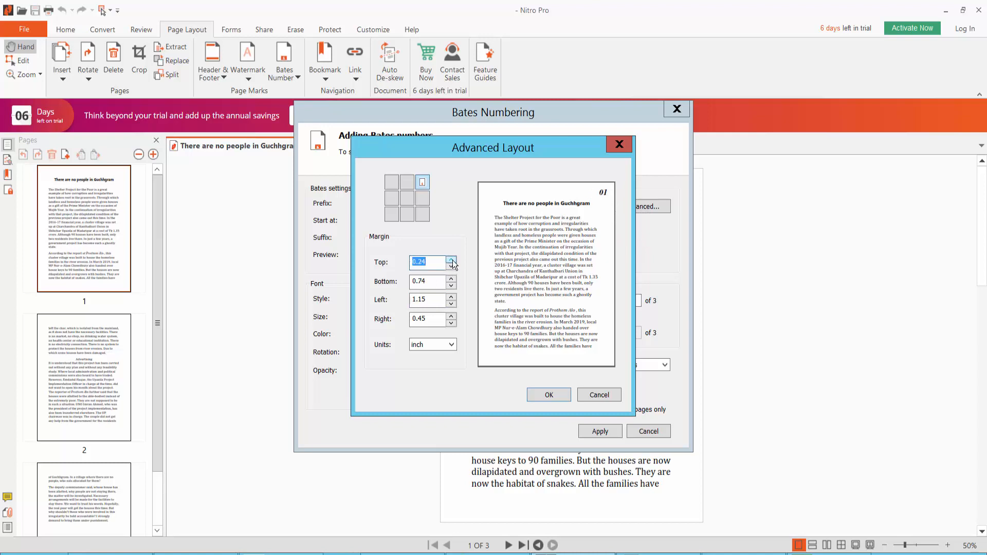
left_click(450, 260)
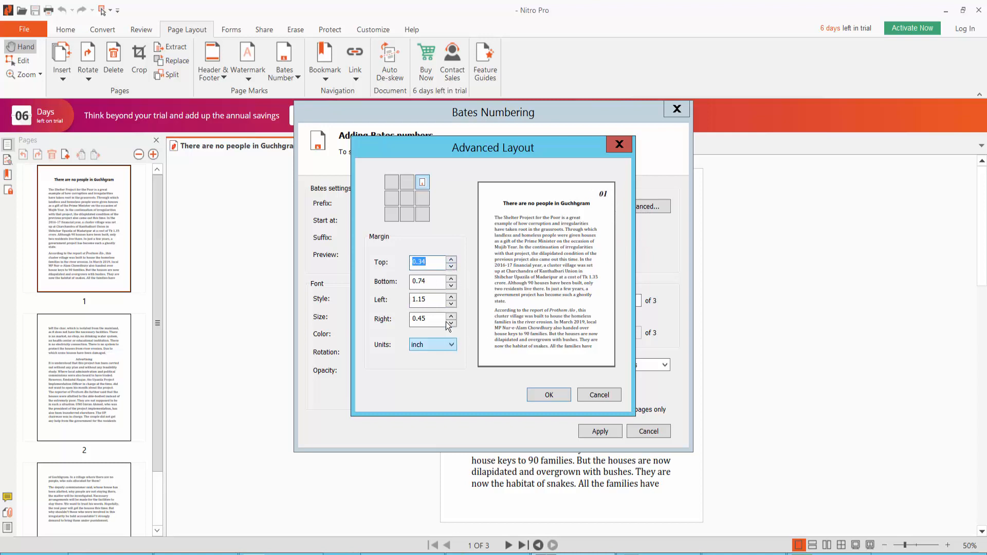
left_click(450, 322)
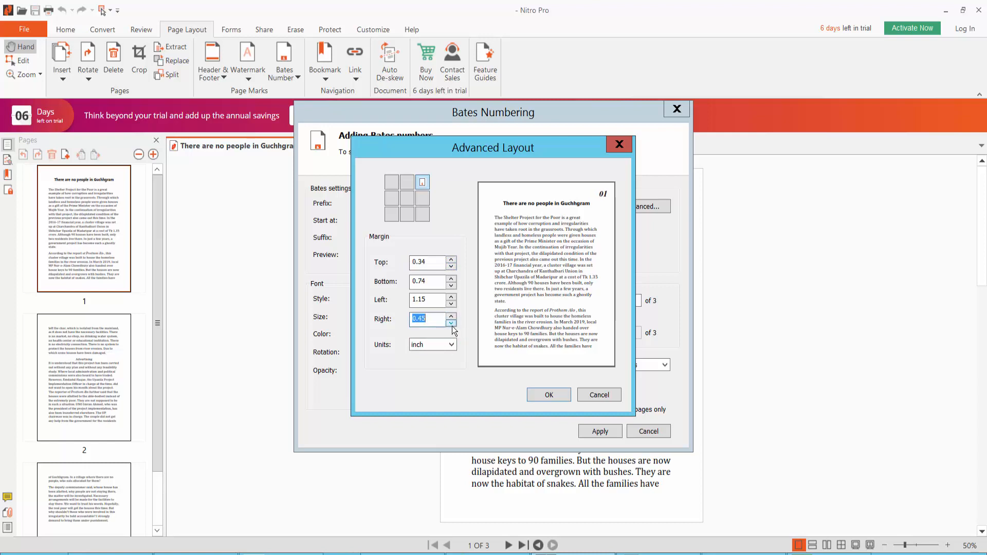
left_click(390, 181)
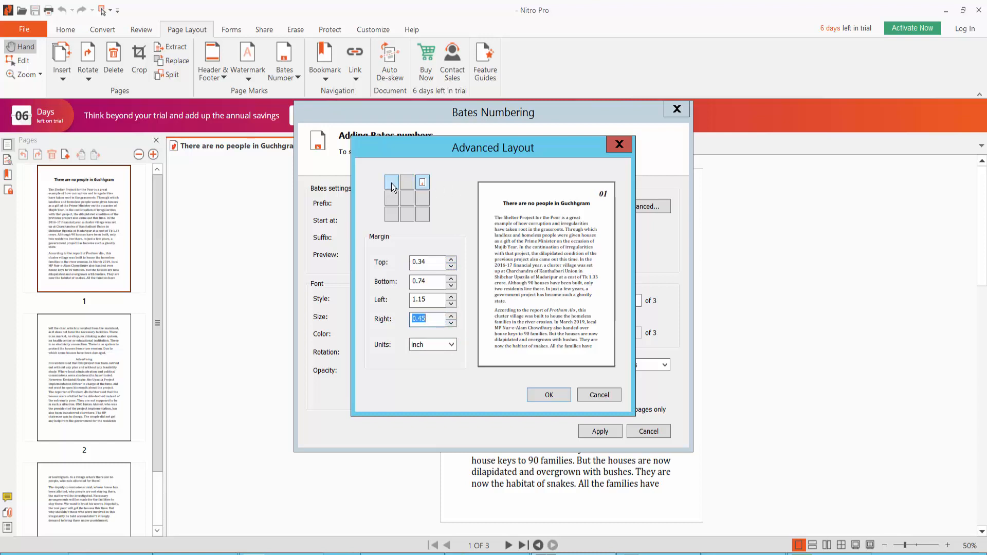
left_click(408, 182)
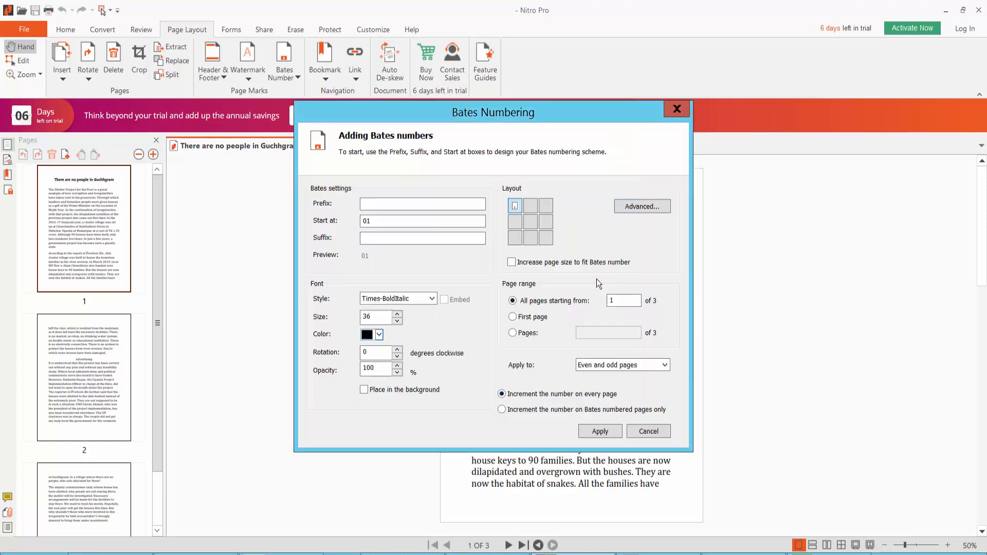
Apply the numbering so pages show 01, 02, 03, then bring up the File menu.
left_click(642, 206)
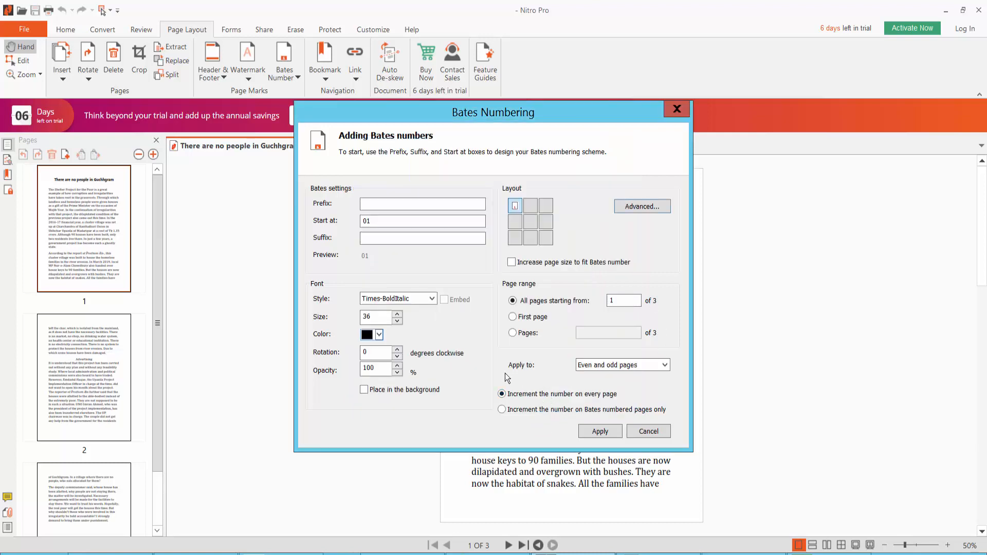
left_click(599, 431)
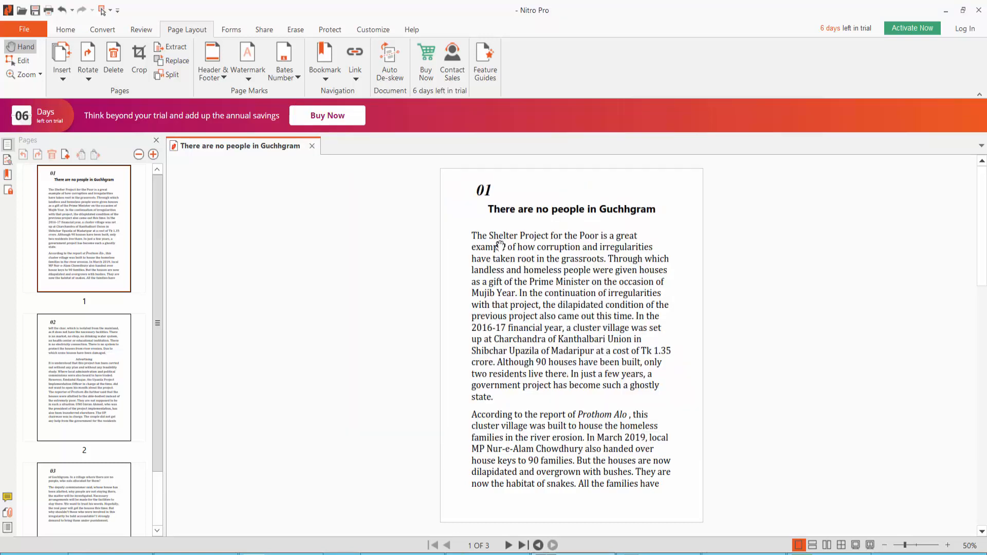
left_click(83, 378)
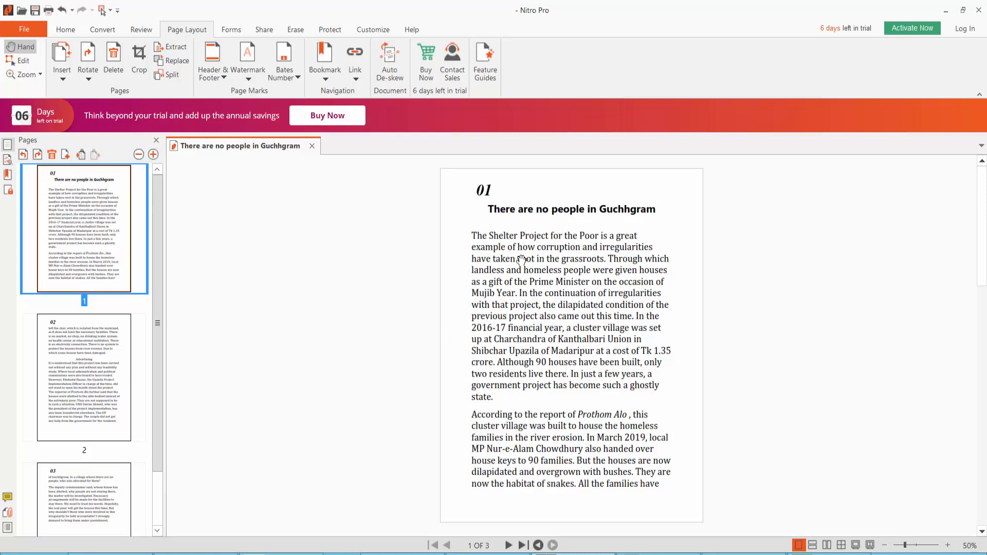
left_click(24, 28)
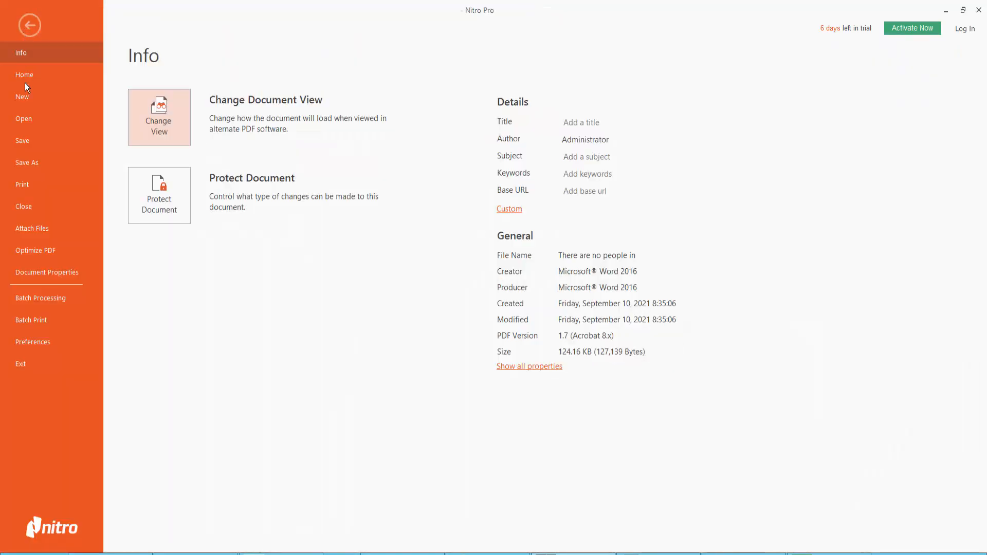